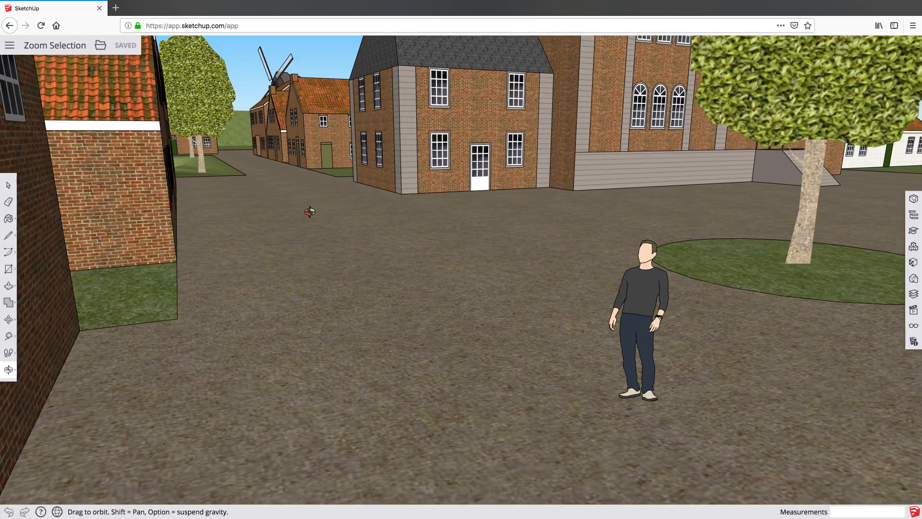
mouse_move(412, 207)
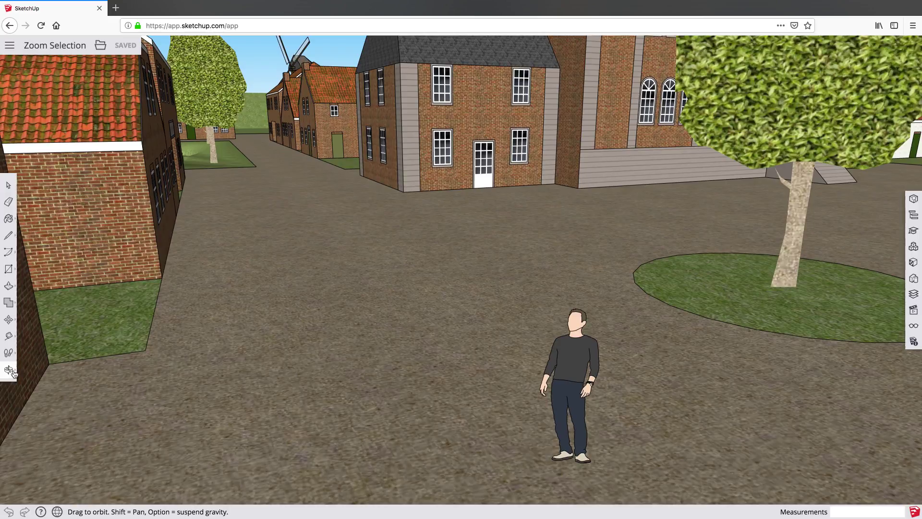
Fit the whole village model in view with Zoom Extents and select the small church.
left_click(8, 370)
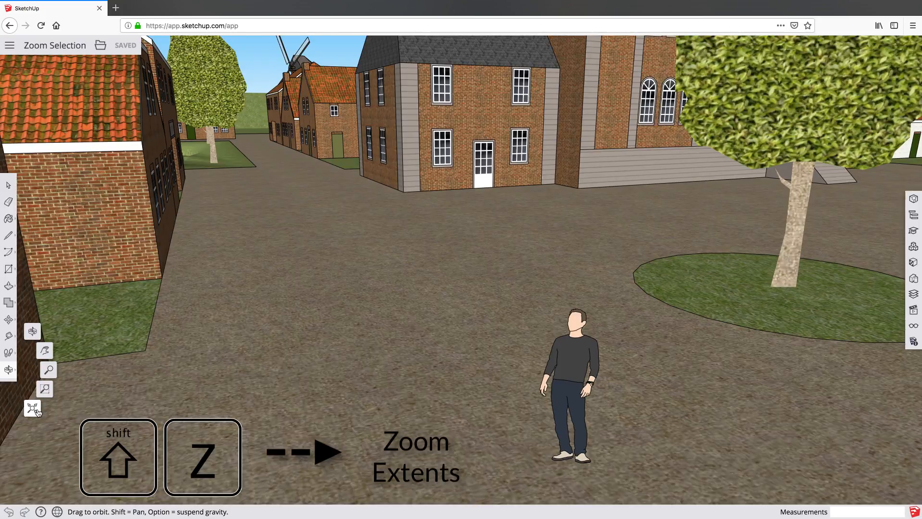
key("shift+z")
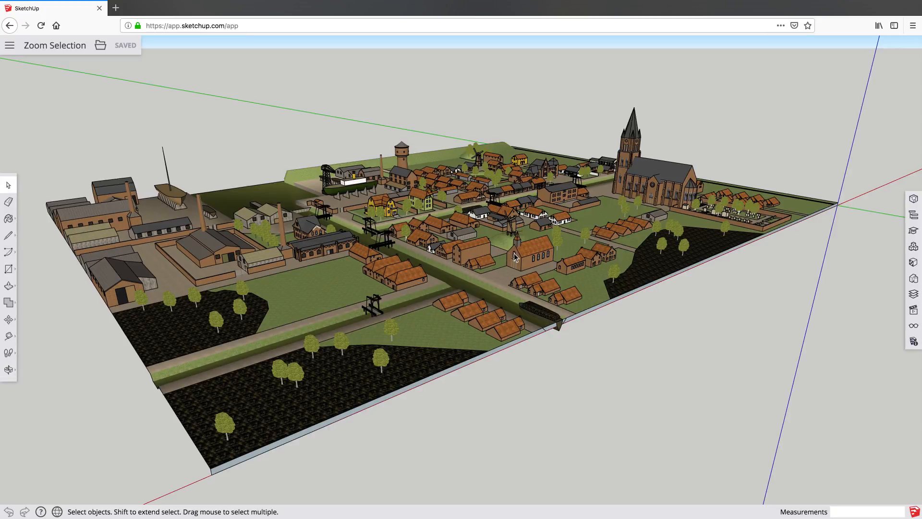
left_click(515, 258)
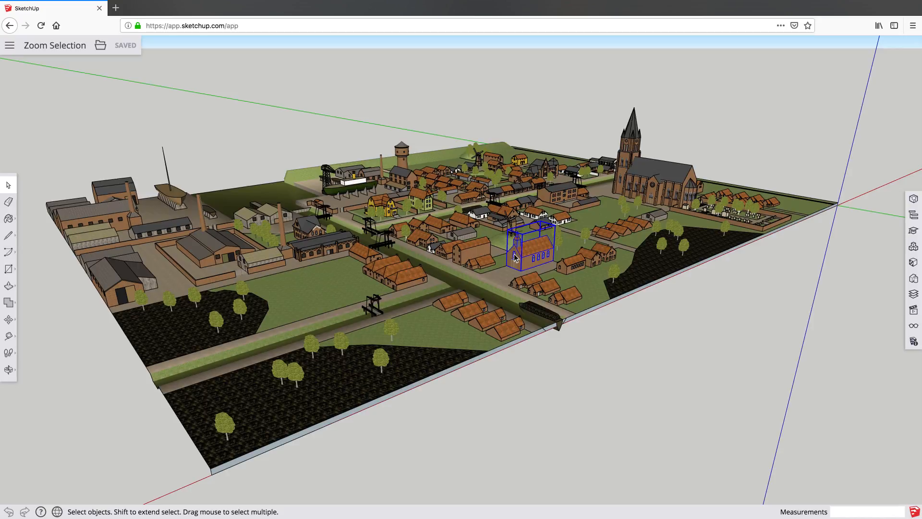
Frame the selected brick church up close using Zoom Selection.
right_click(523, 255)
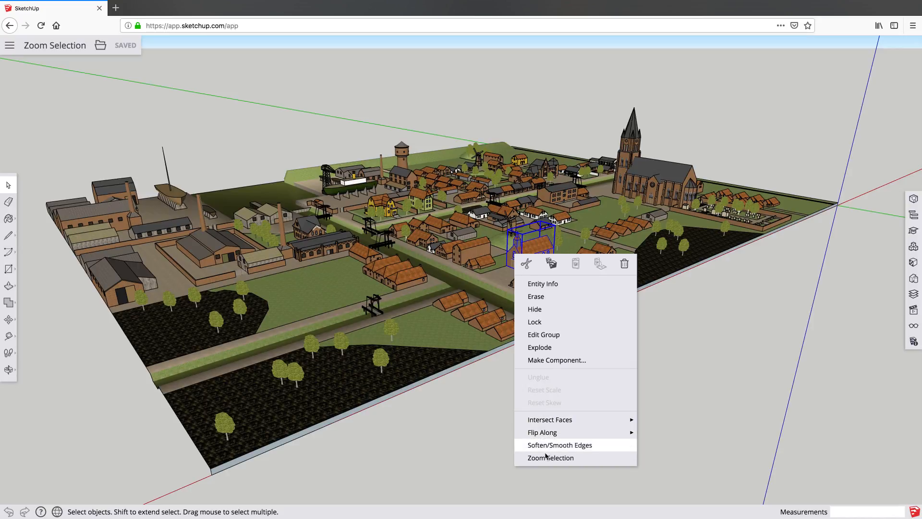
left_click(550, 457)
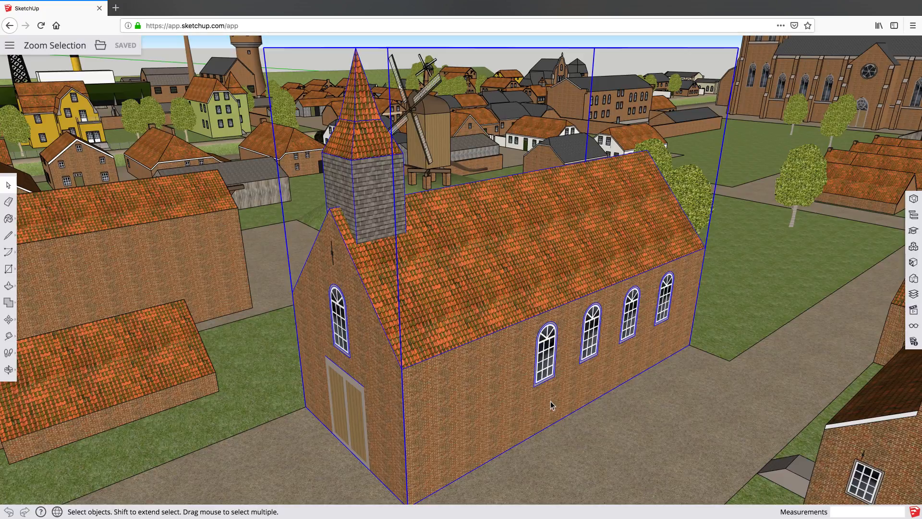
mouse_move(234, 376)
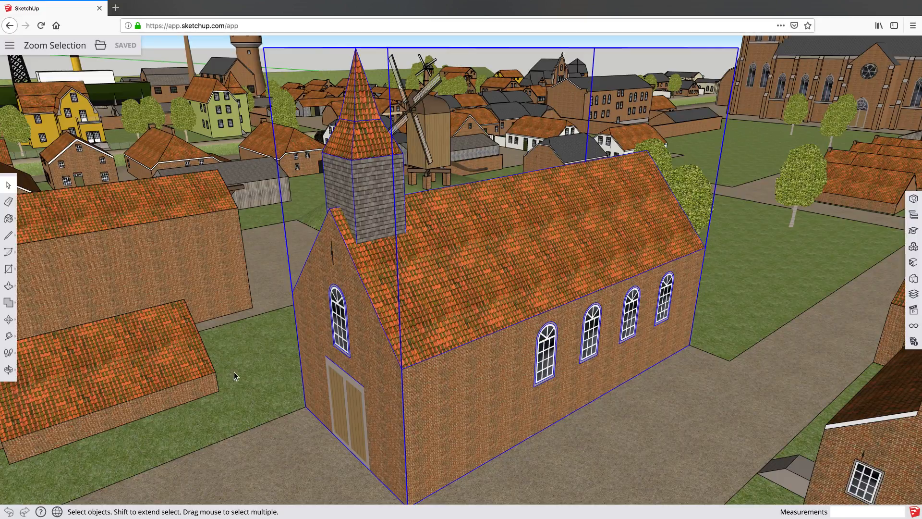
Return to the full village, then frame the selected yellow Salzkontor building with Zoom Selection.
key("shift+z")
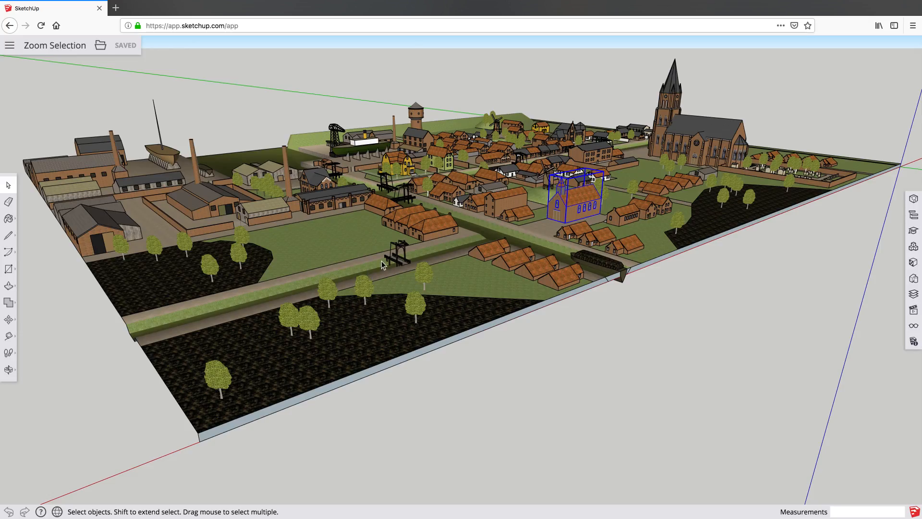
mouse_move(436, 167)
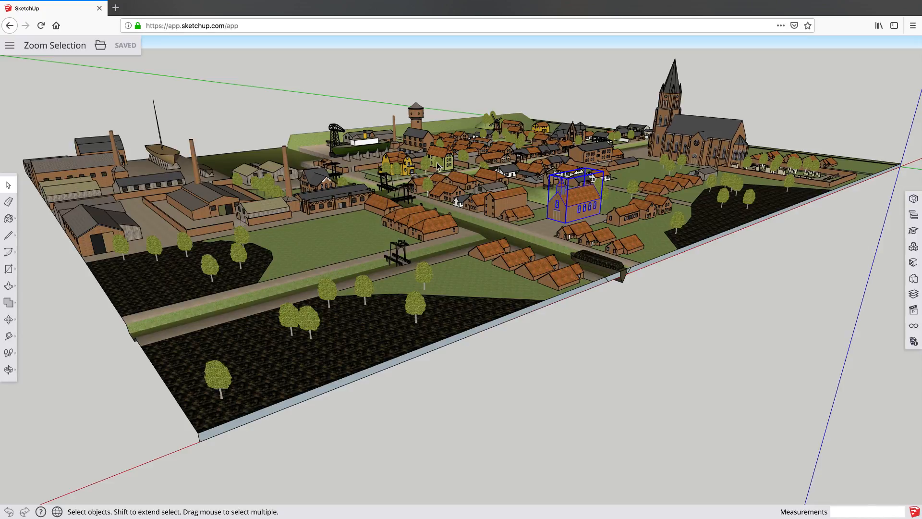
left_click(538, 126)
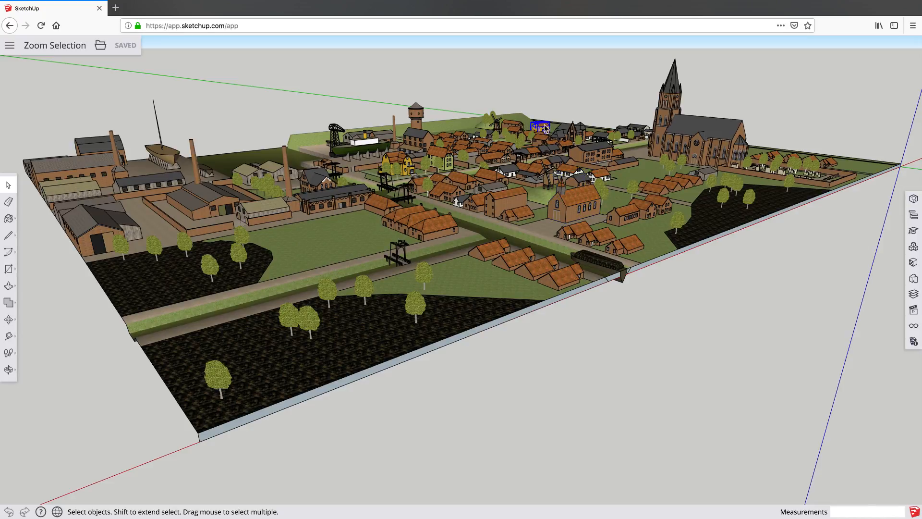
right_click(540, 125)
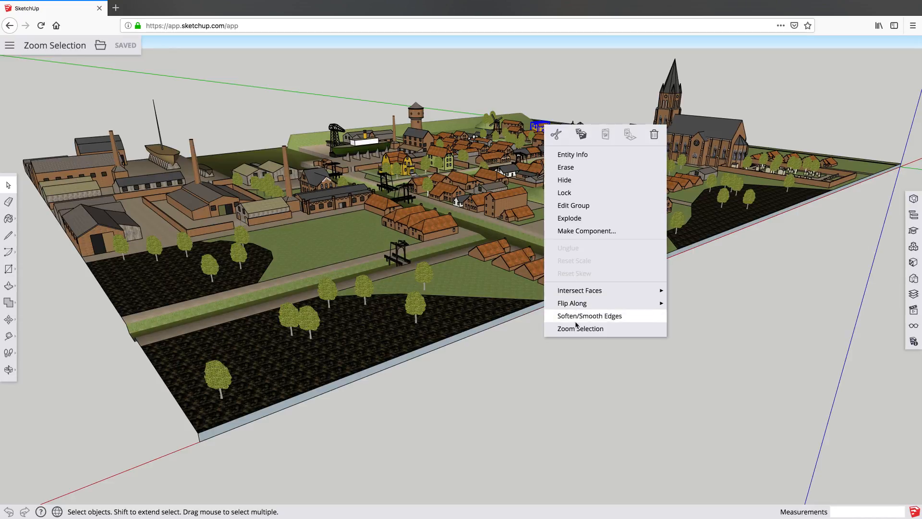
left_click(580, 328)
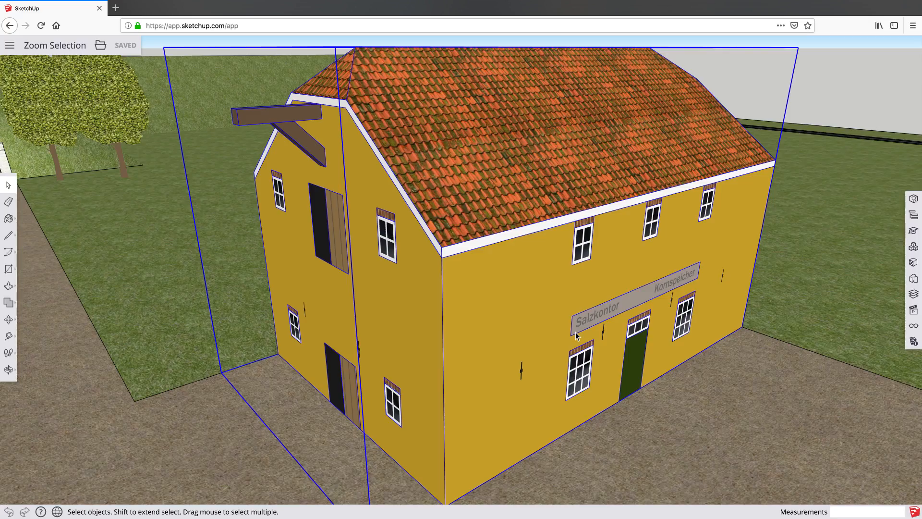